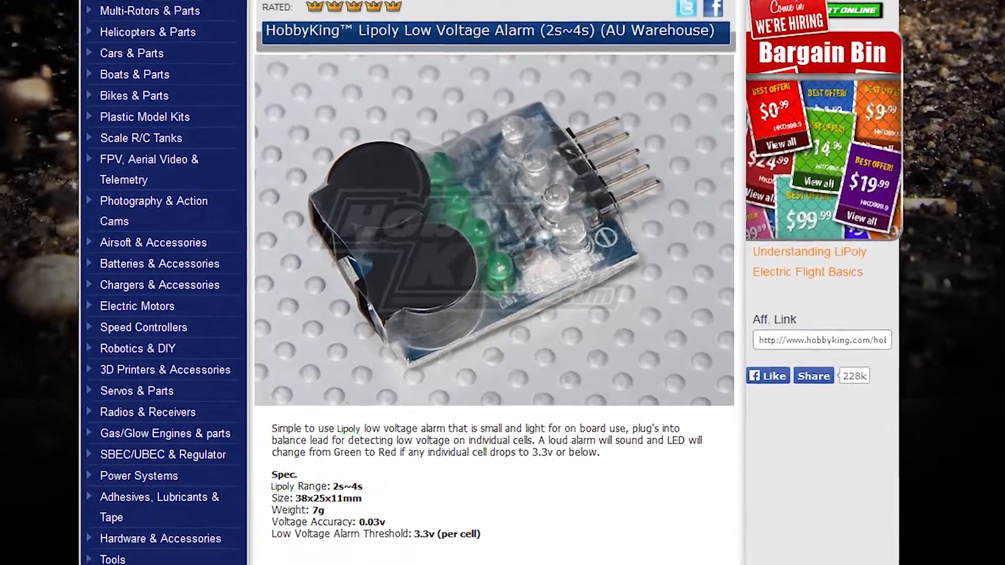
scroll("down", 3)
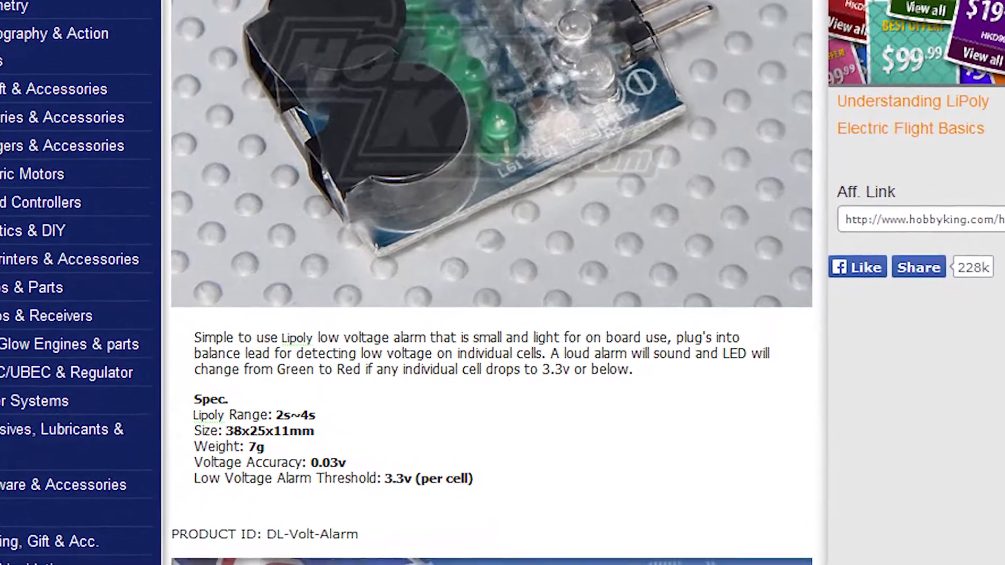
scroll("down", 3)
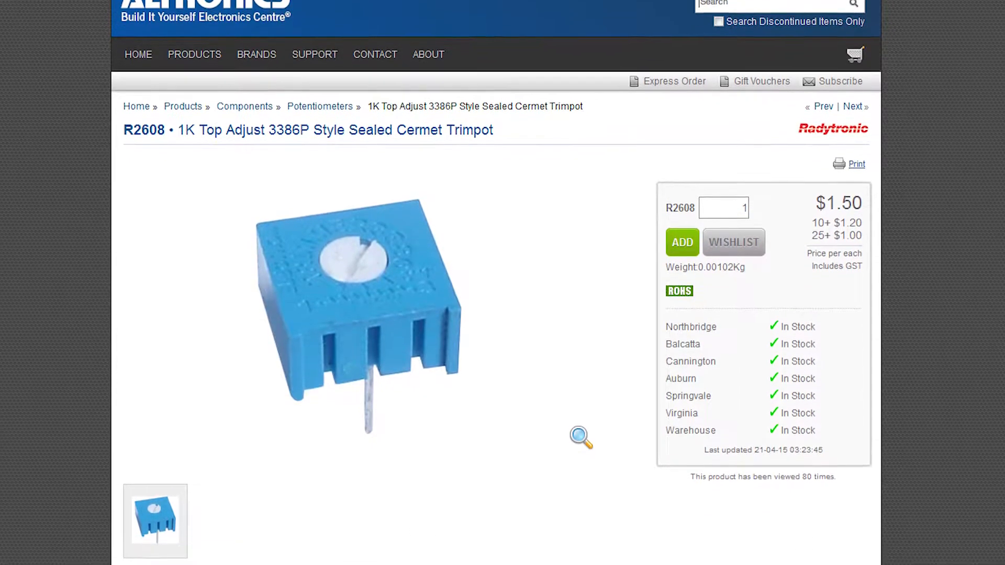
scroll("down", 3)
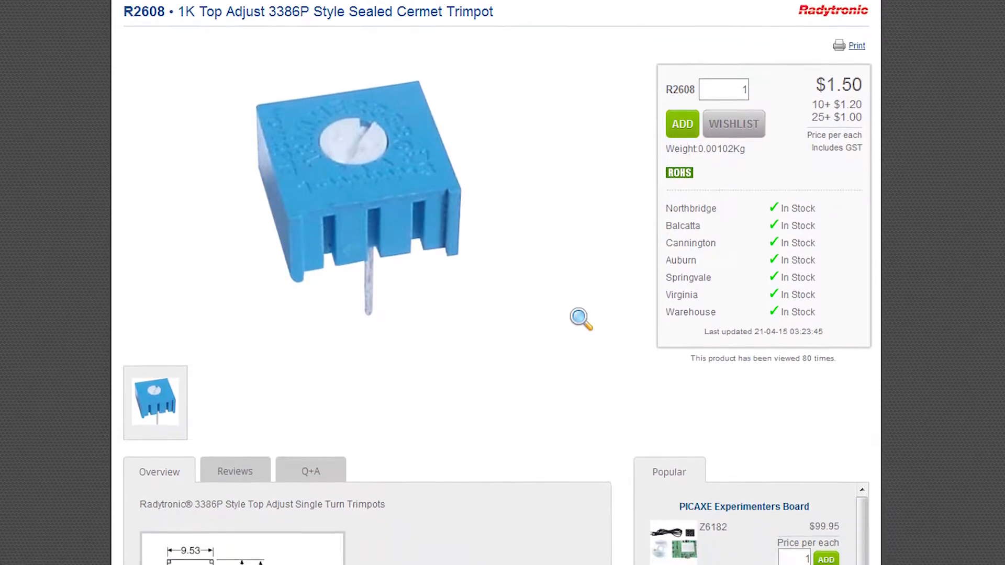
scroll("down", 3)
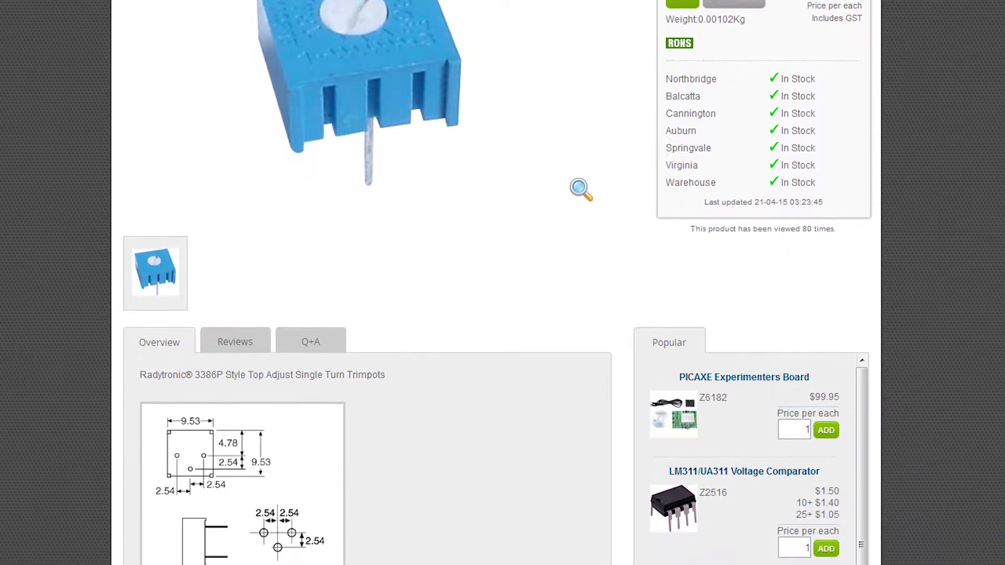
scroll("down", 3)
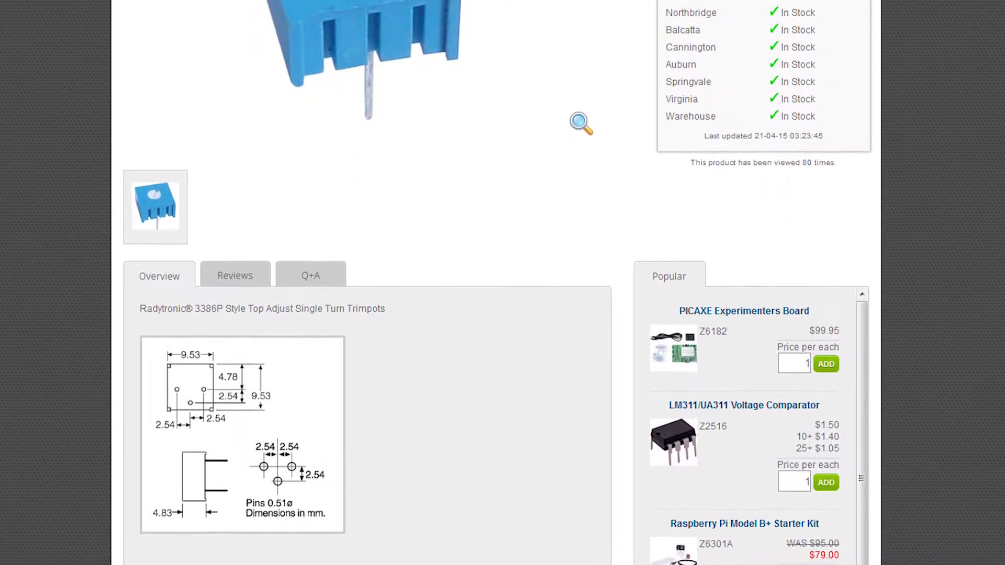